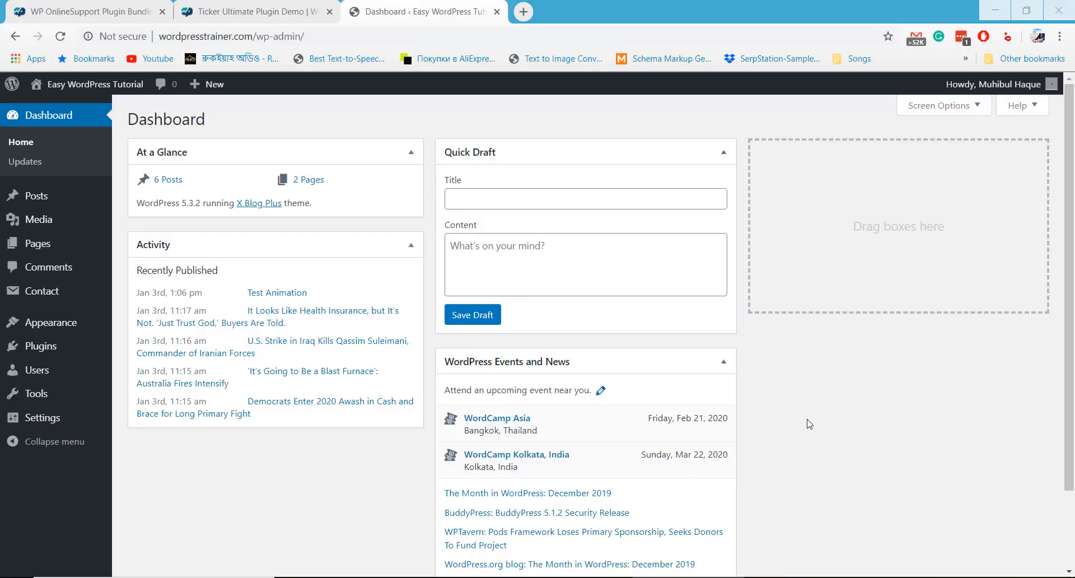
mouse_move(813, 399)
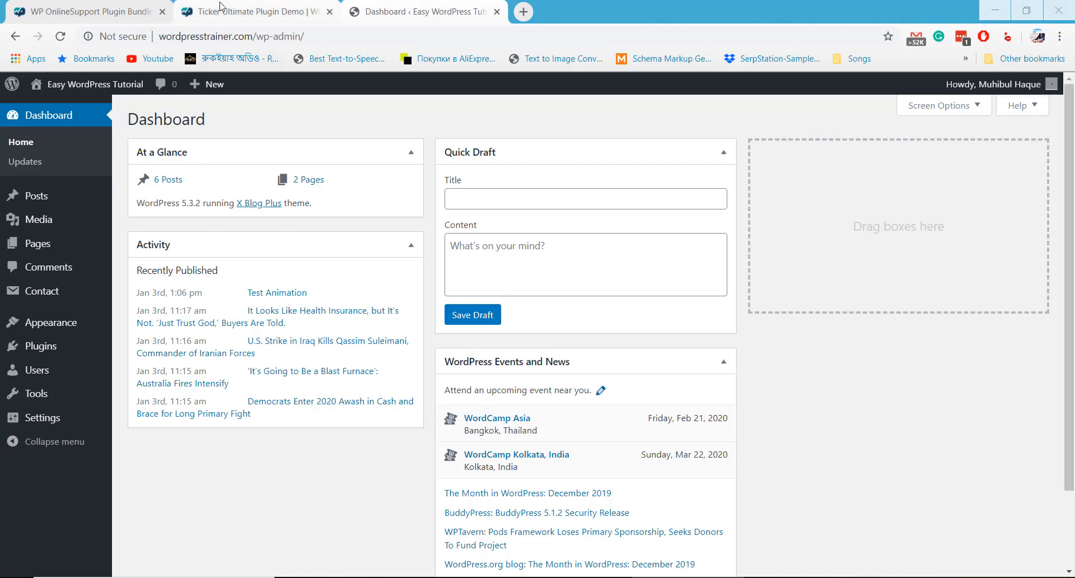
Switch to the Ticker Ultimate demo tab and scroll to the free fade and slide ticker demos
left_click(256, 12)
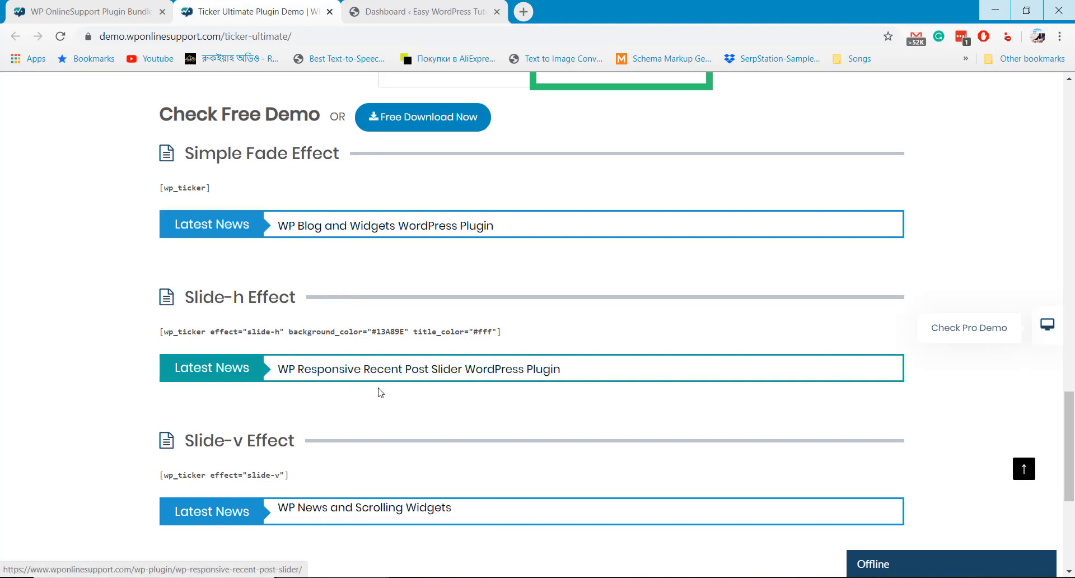
scroll("down", 3)
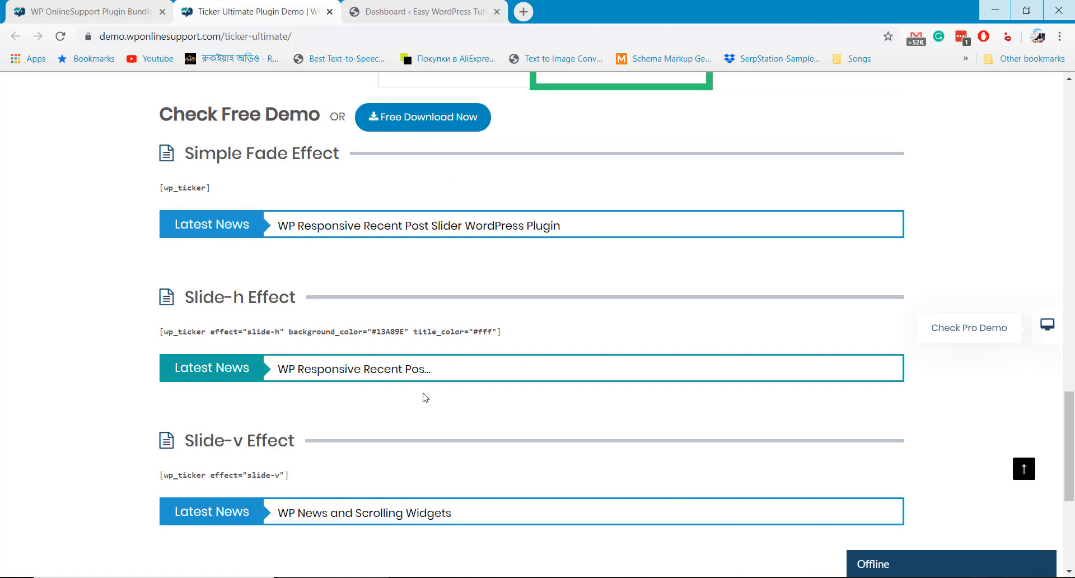
Upload the Ticker Ultimate Pro zip through Plugins > Add New > Upload Plugin and install it
left_click(422, 12)
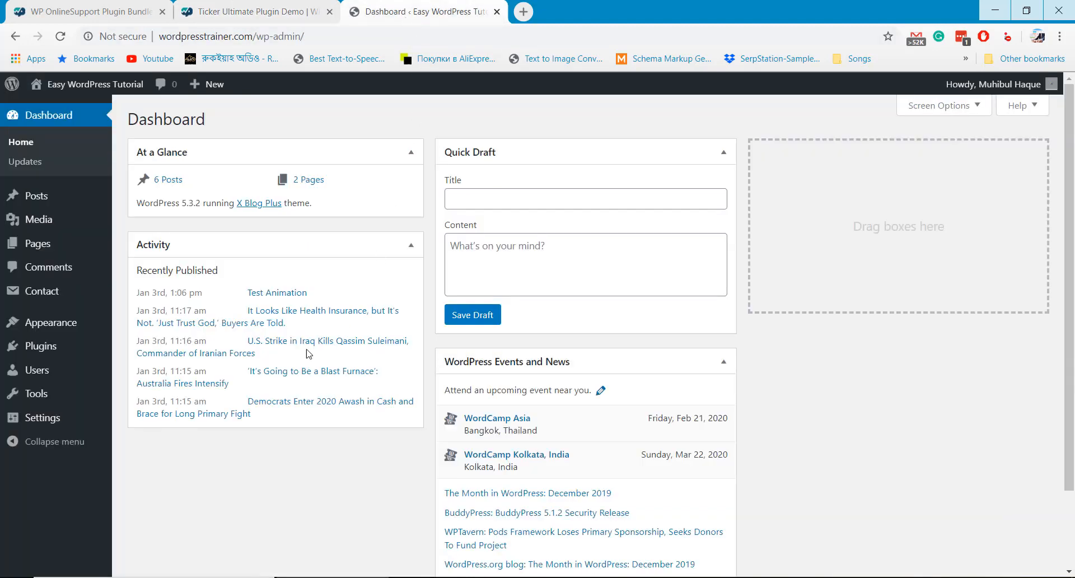
left_click(140, 368)
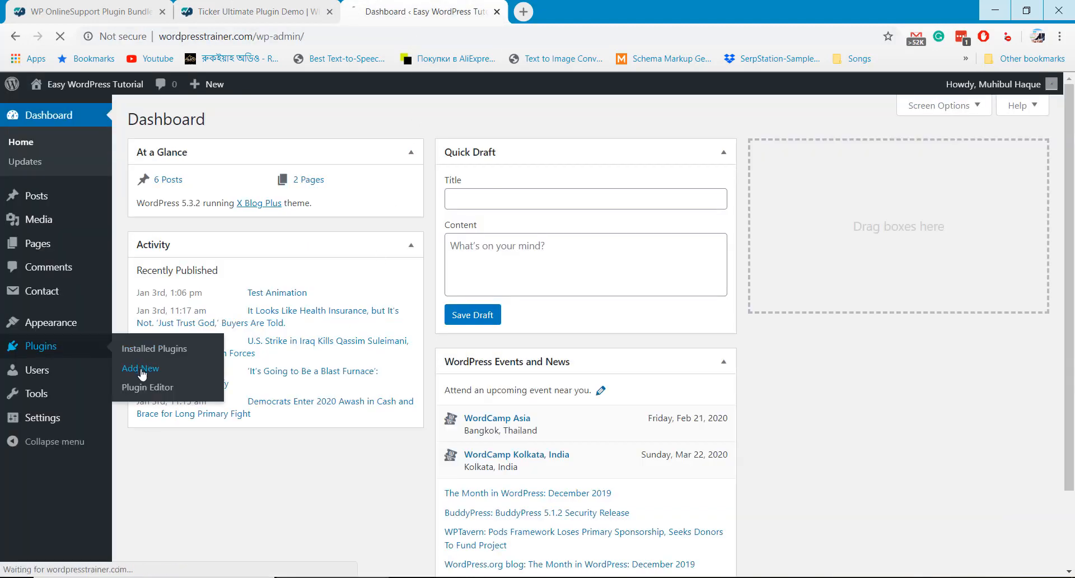
left_click(139, 368)
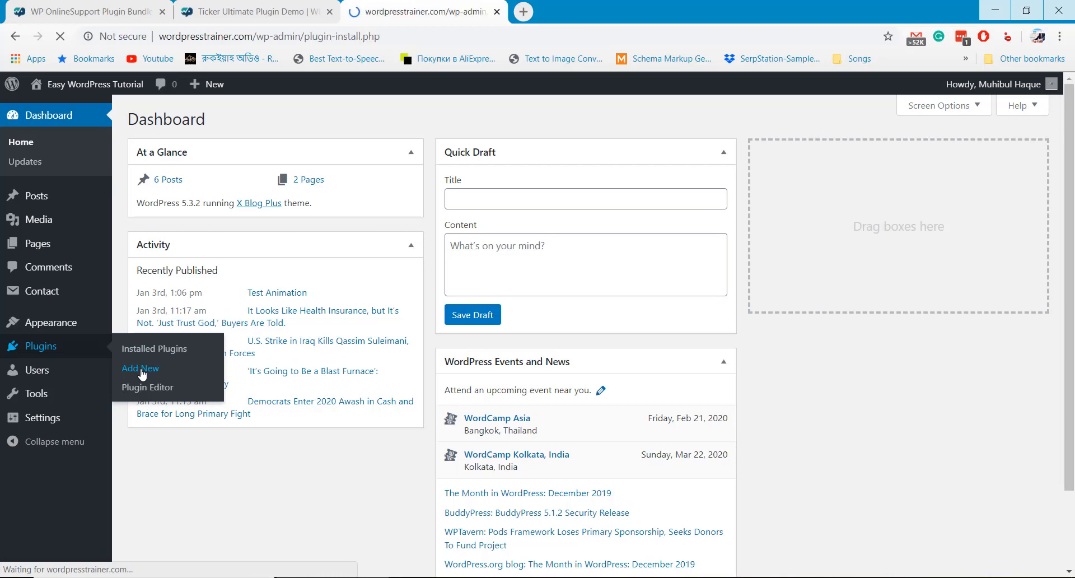
left_click(140, 368)
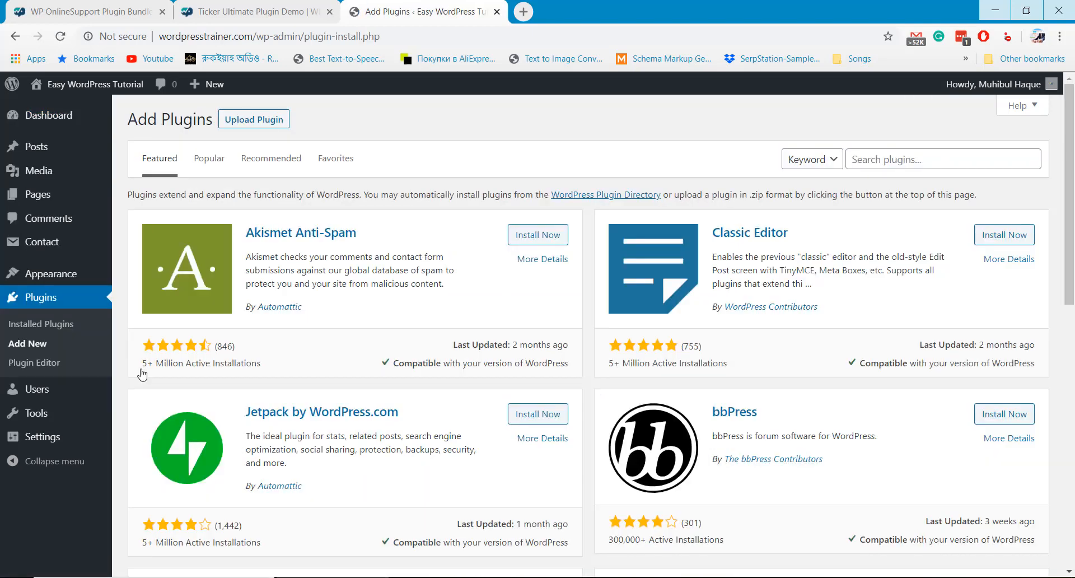
left_click(253, 118)
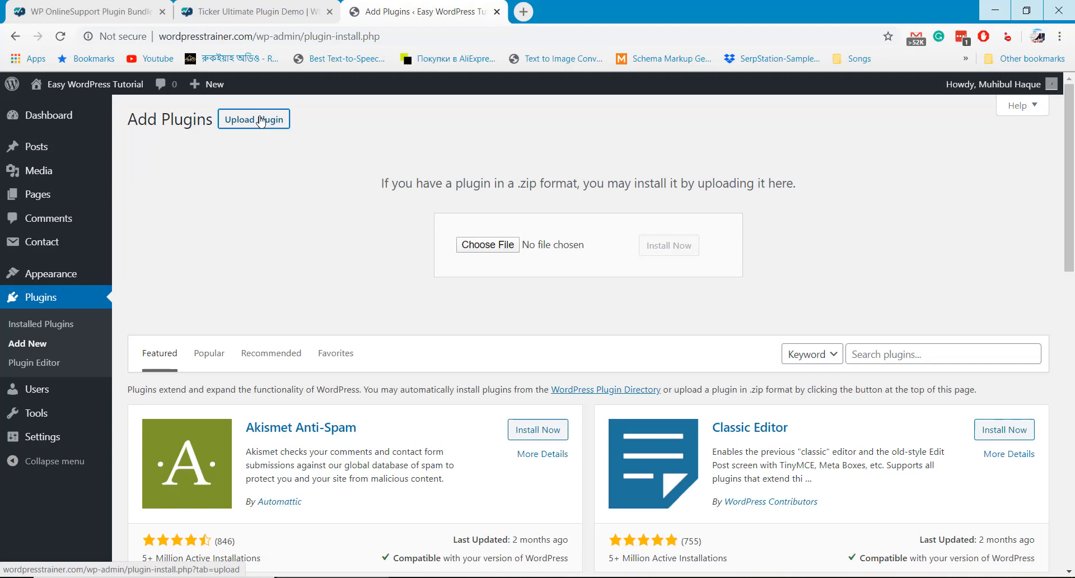
mouse_move(335, 239)
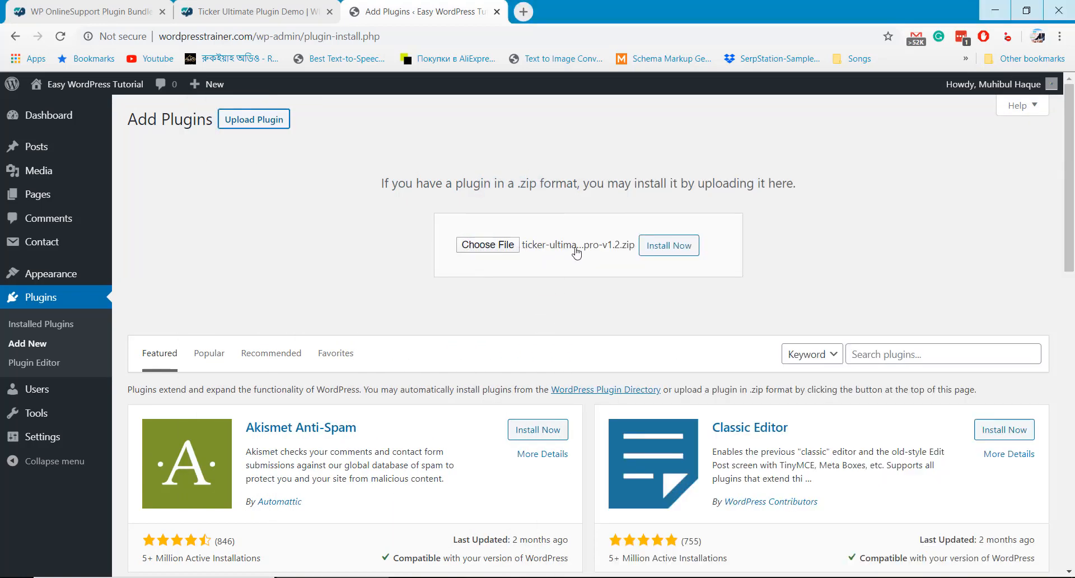
left_click(669, 246)
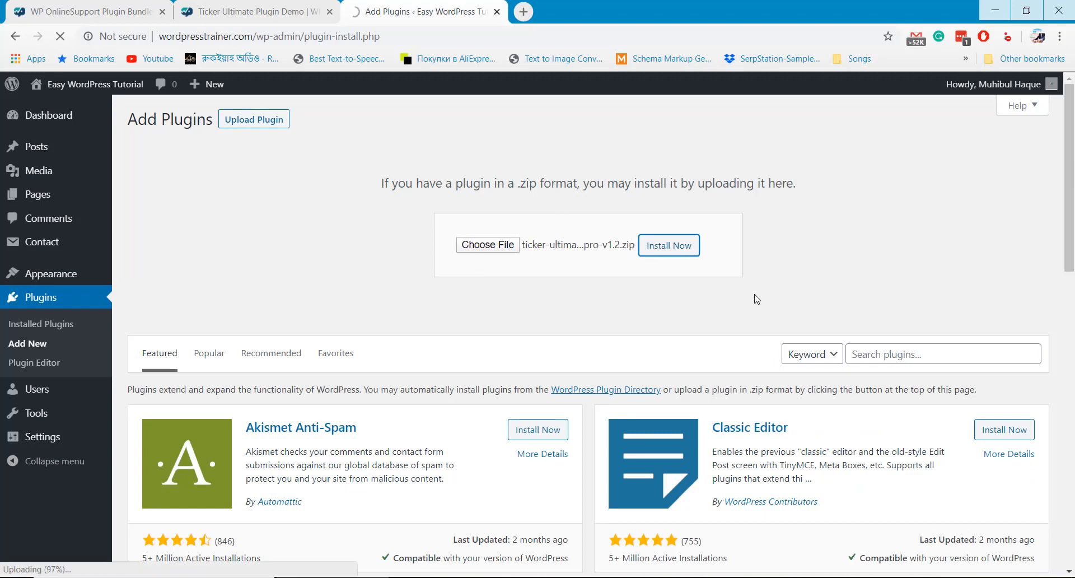
left_click(668, 245)
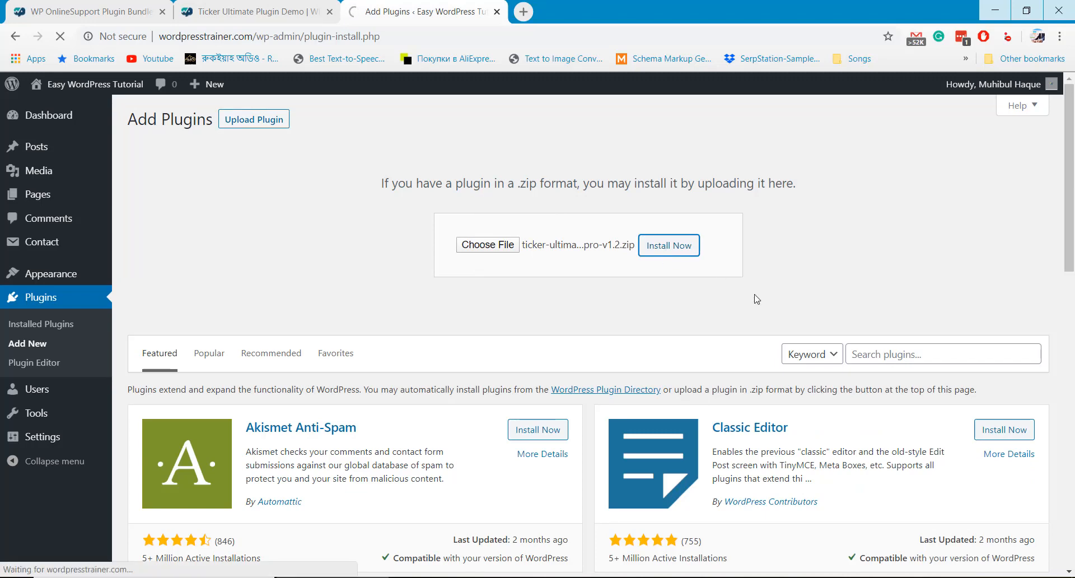
Activate Ticker Ultimate Pro 1.2 and go to its License page
left_click(669, 245)
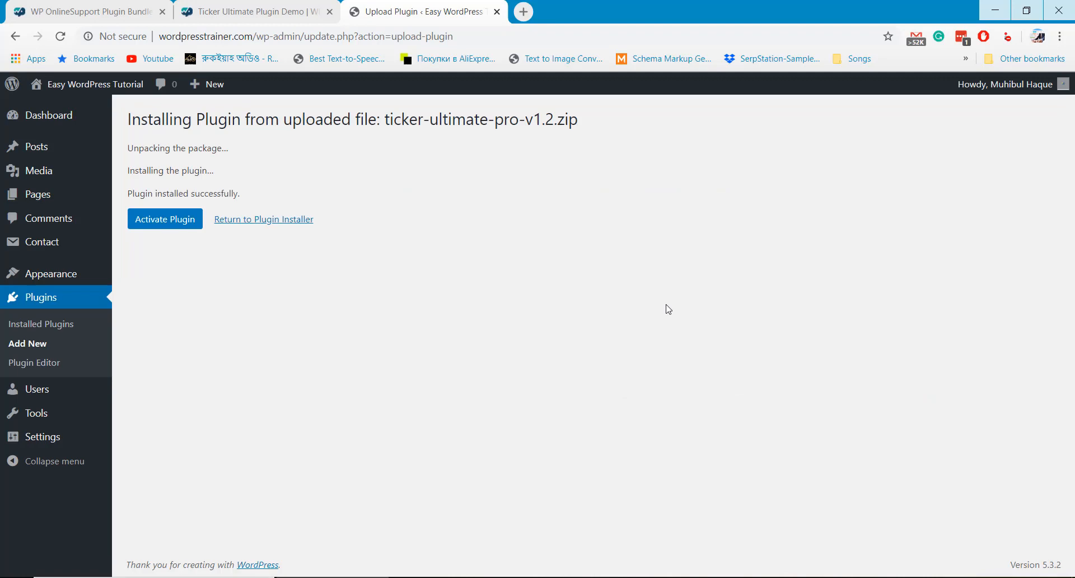
left_click(165, 218)
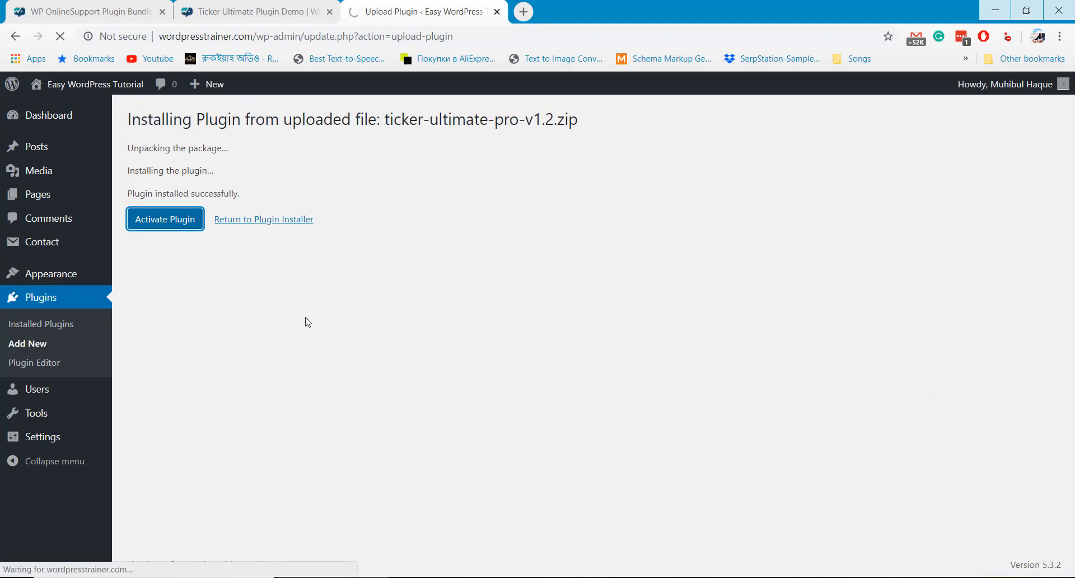
left_click(165, 219)
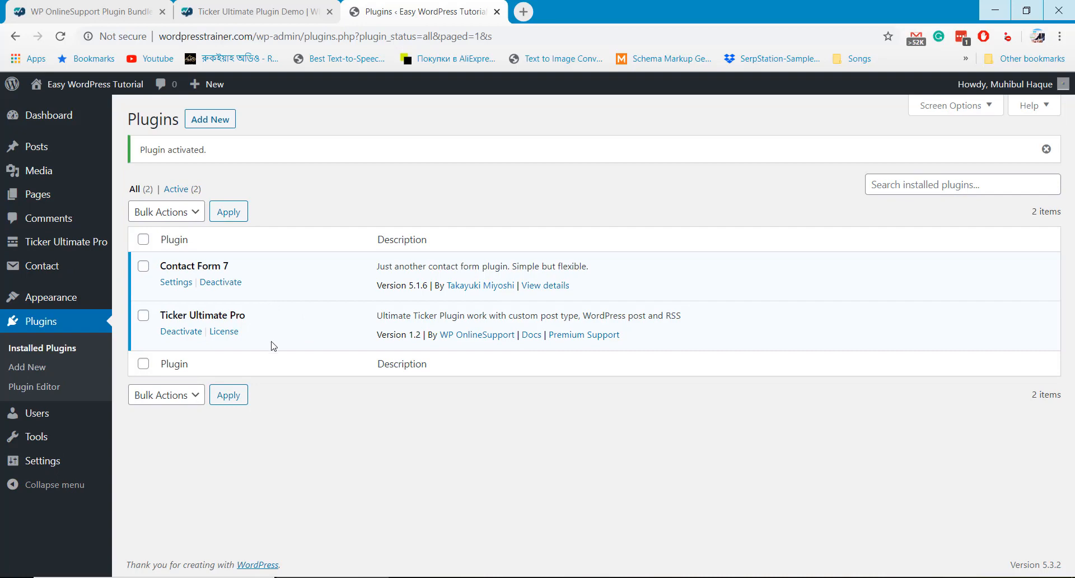
left_click(224, 331)
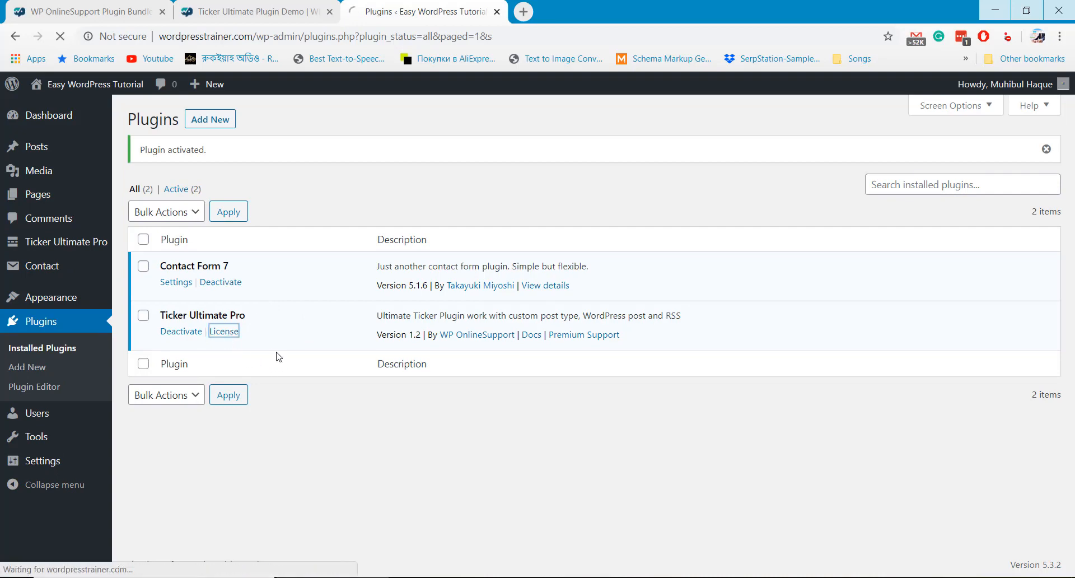
Enter and save the Ticker Ultimate Pro license key, then activate the license
left_click(223, 330)
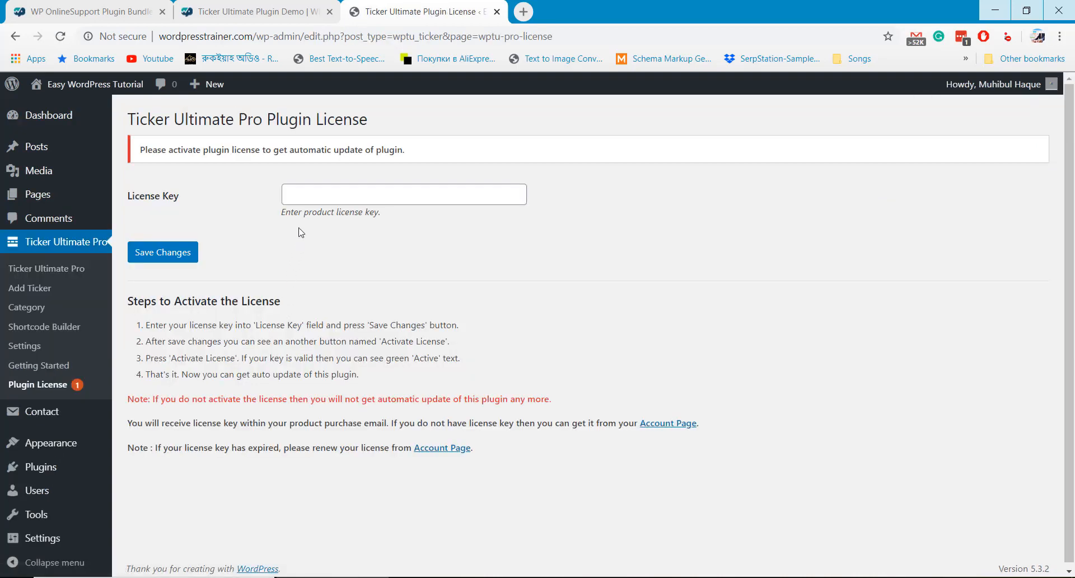
left_click(403, 194)
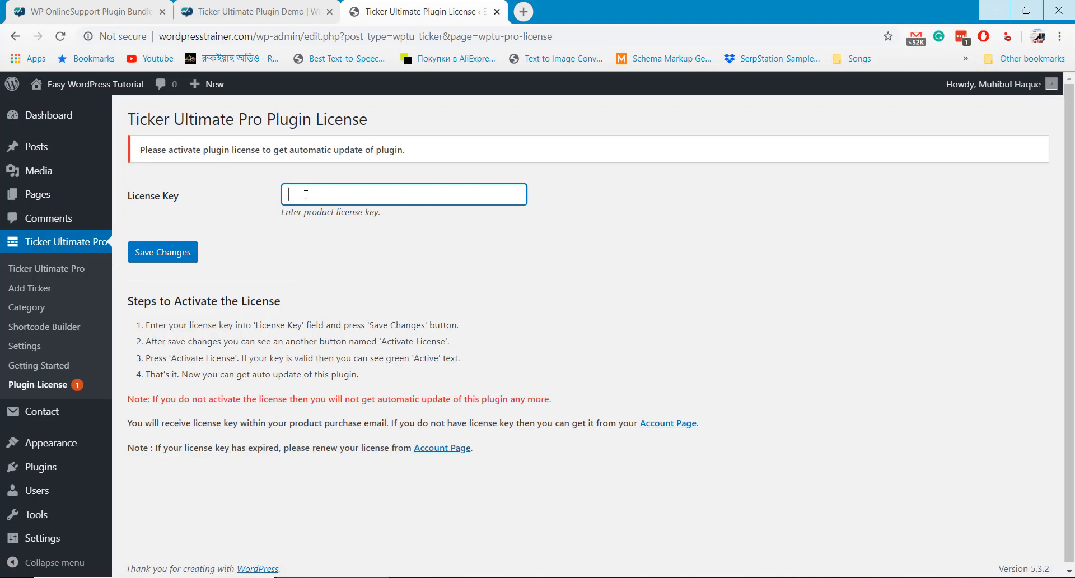
left_click(163, 253)
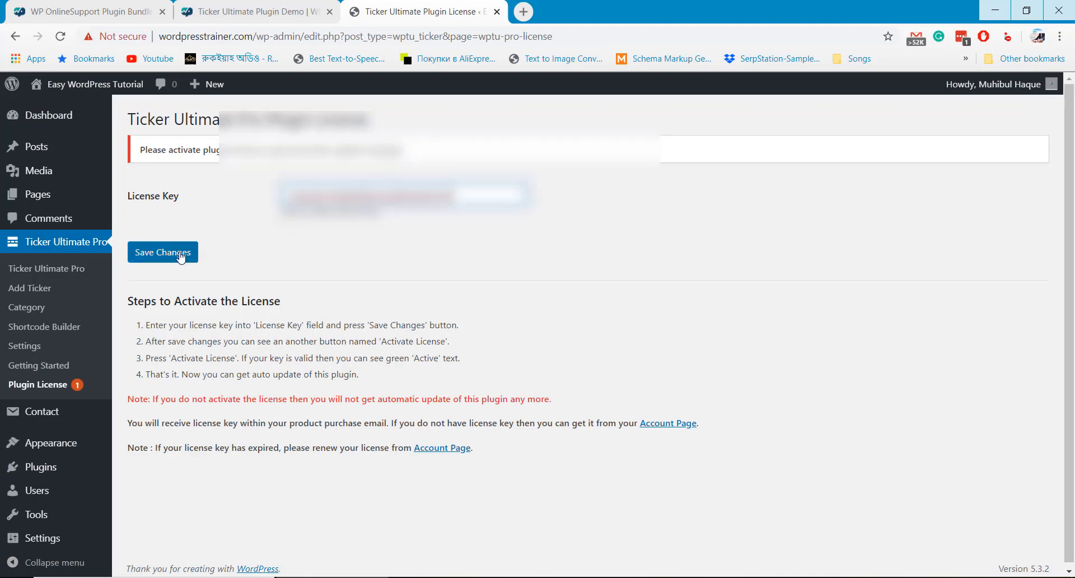
left_click(163, 252)
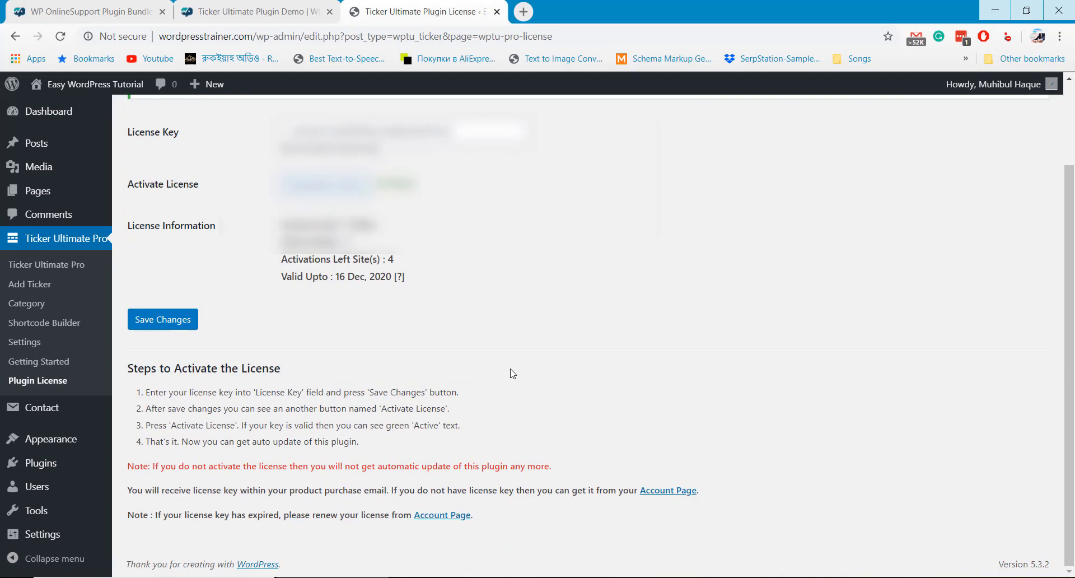
mouse_move(388, 331)
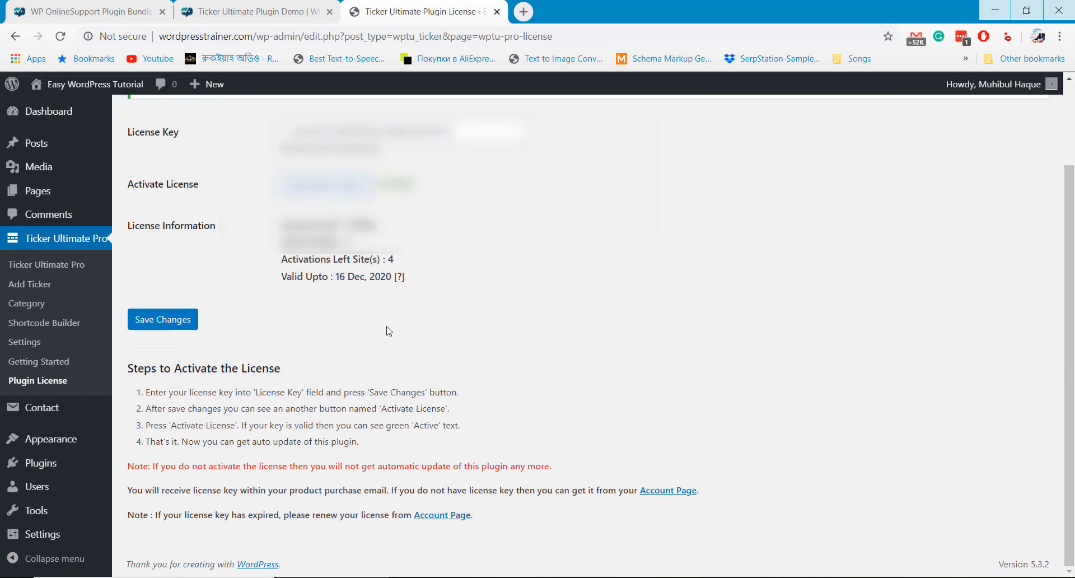
mouse_move(44, 322)
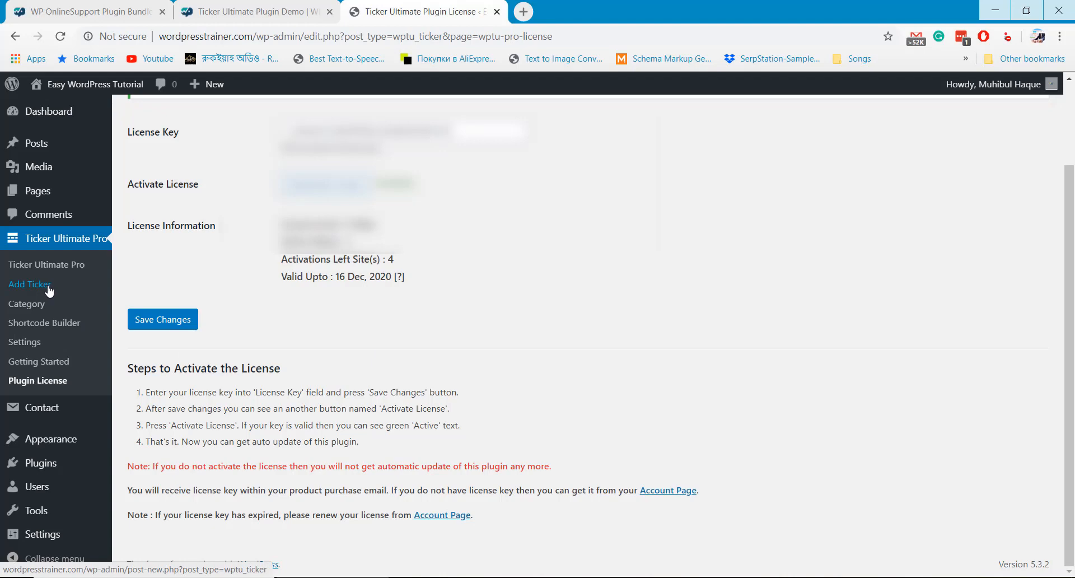
Publish the 'WordPress Tutorial Series' ticker with body text, WordPress category and ticker image
left_click(29, 284)
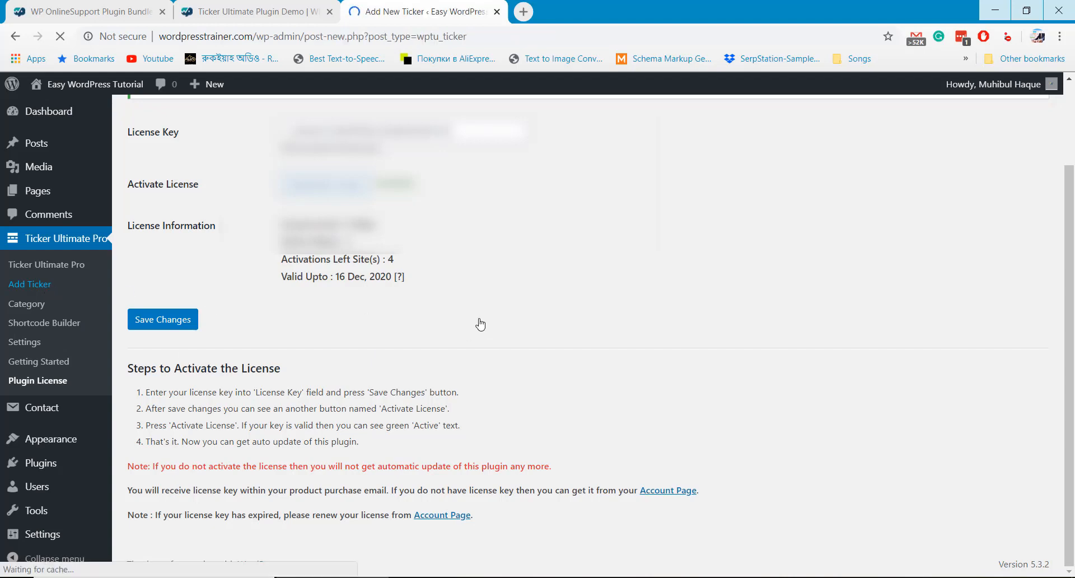
left_click(30, 287)
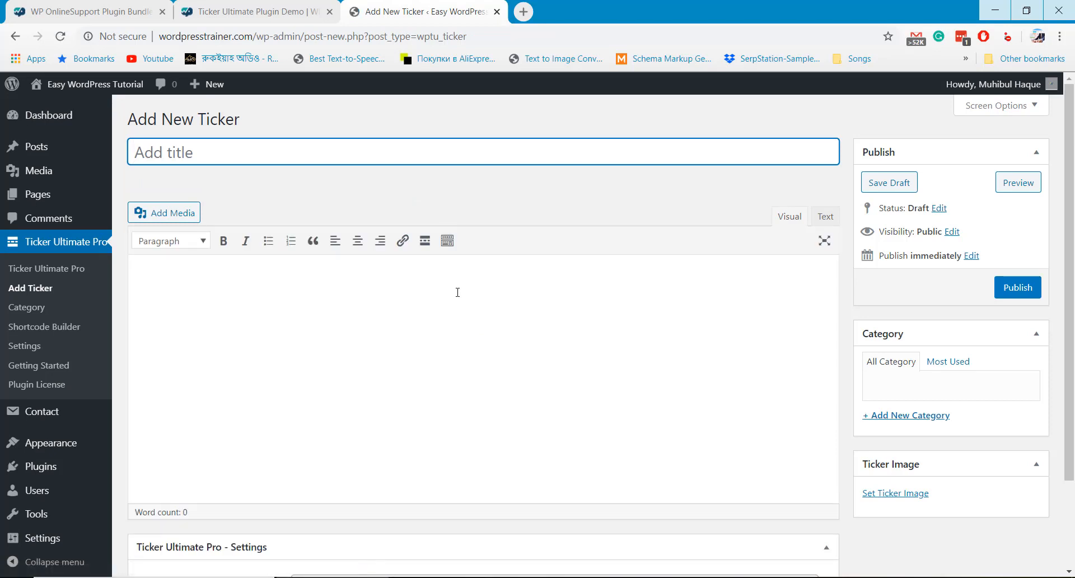
mouse_move(412, 149)
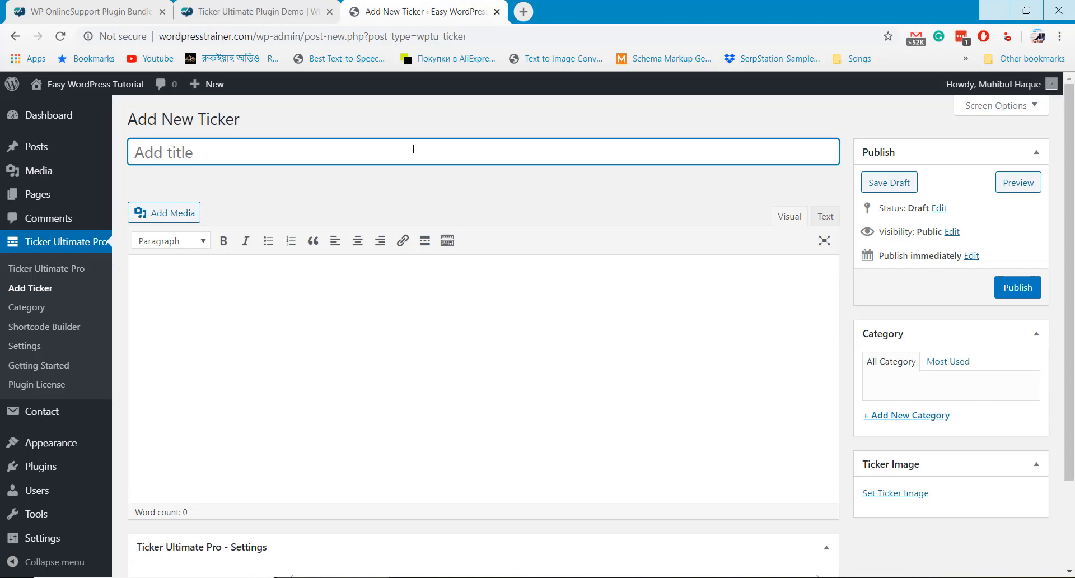
type("WordPress")
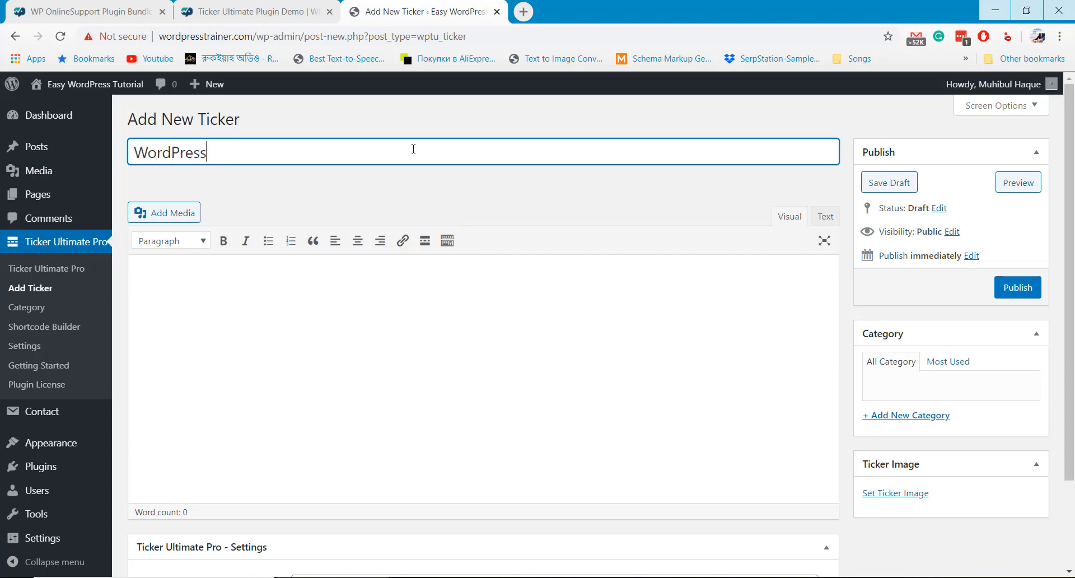
type("Tutorial S")
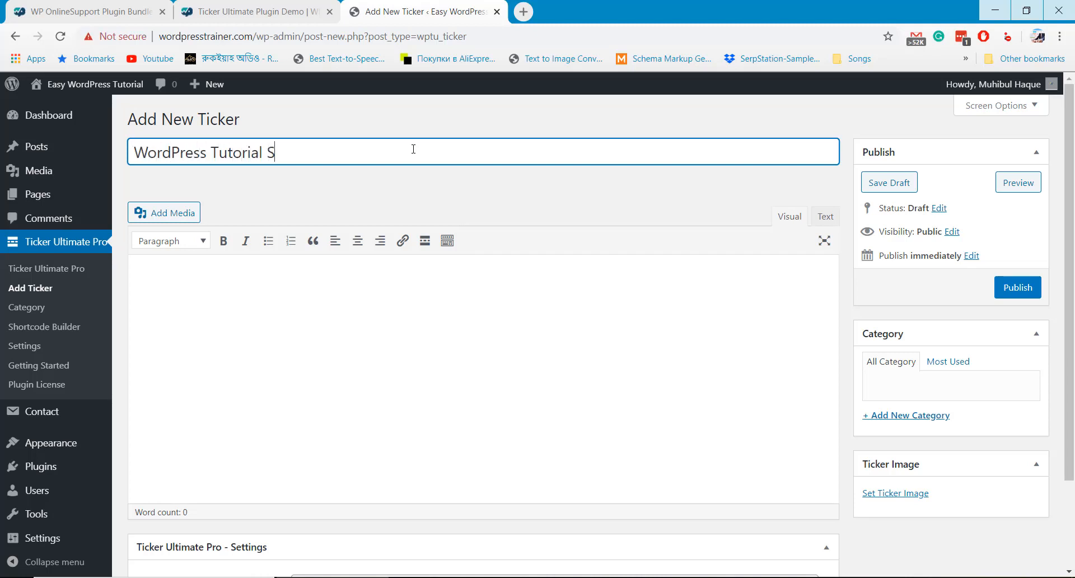
type("eries")
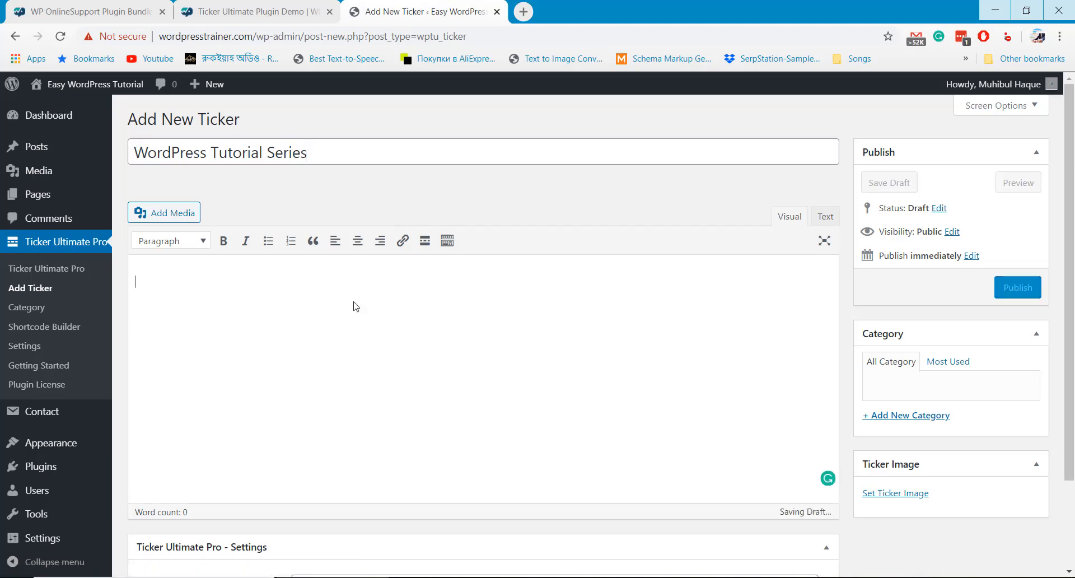
type("This post I will s")
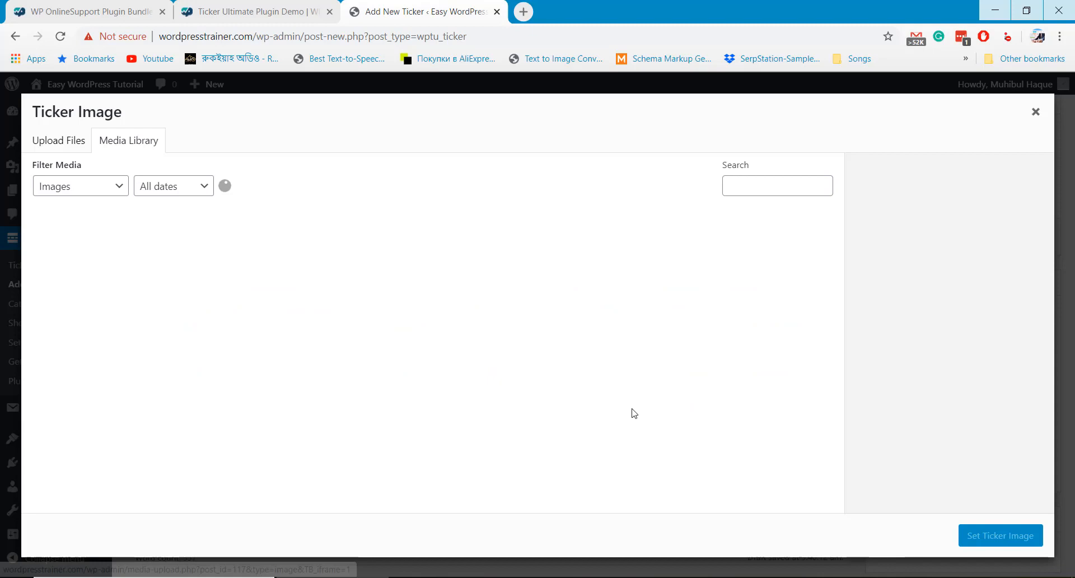
left_click(999, 535)
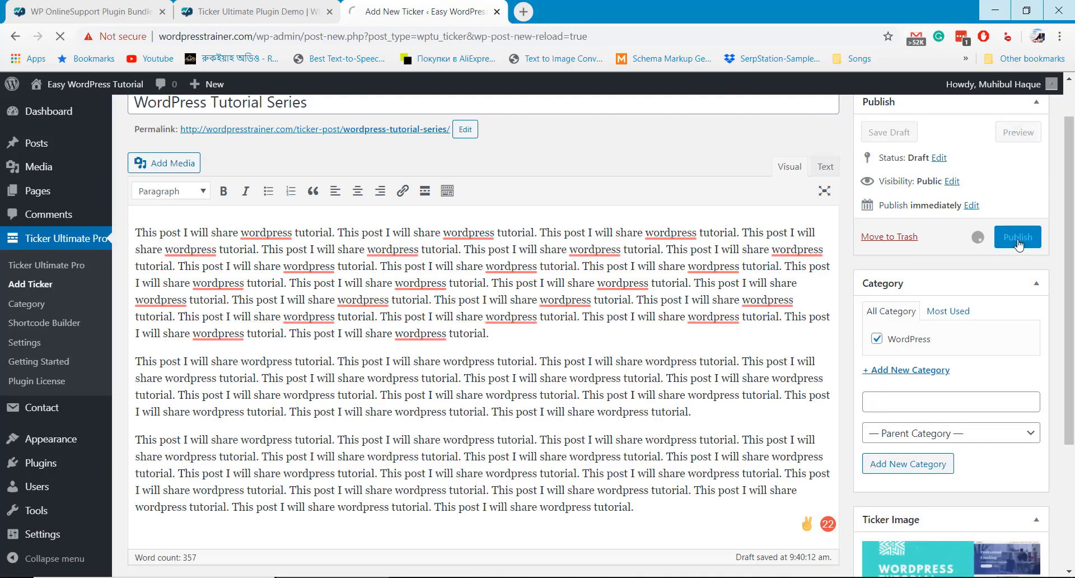
left_click(1017, 237)
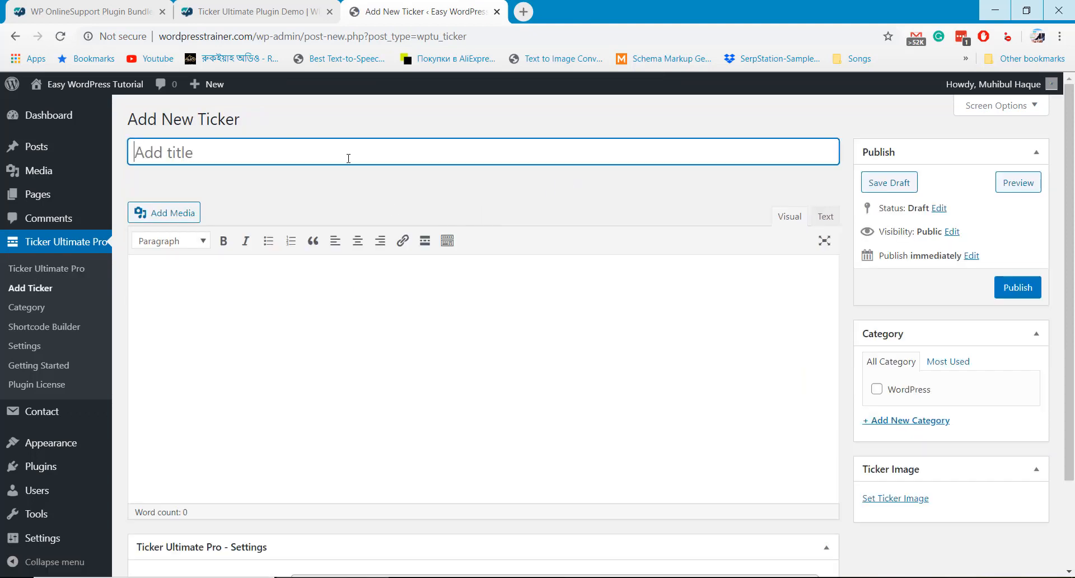
Title the new ticker 'Another WordPress Ticker', assign the WordPress category and publish it
type("Another WordPress Ticker")
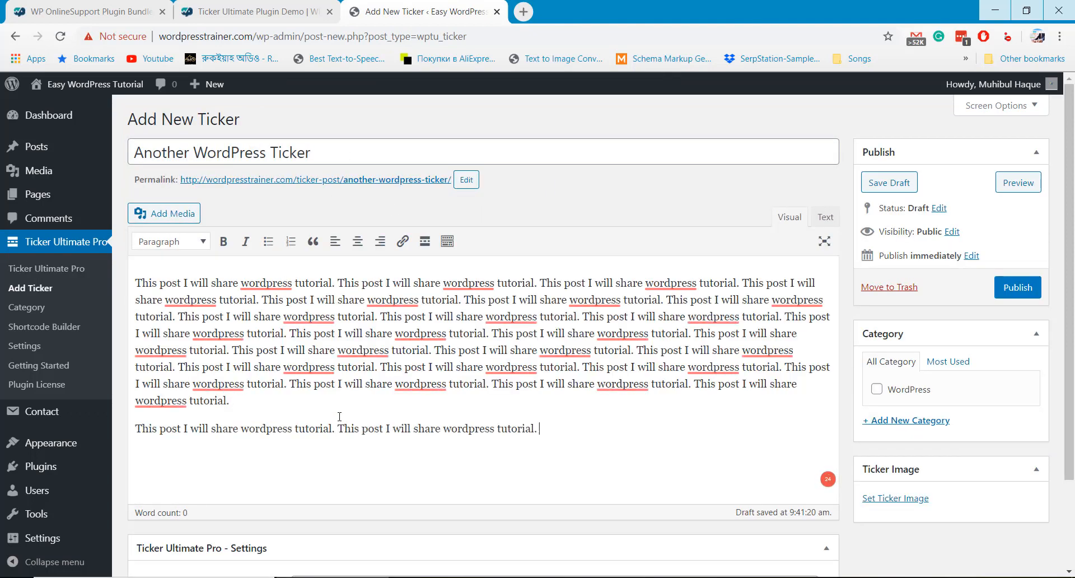
left_click(1017, 287)
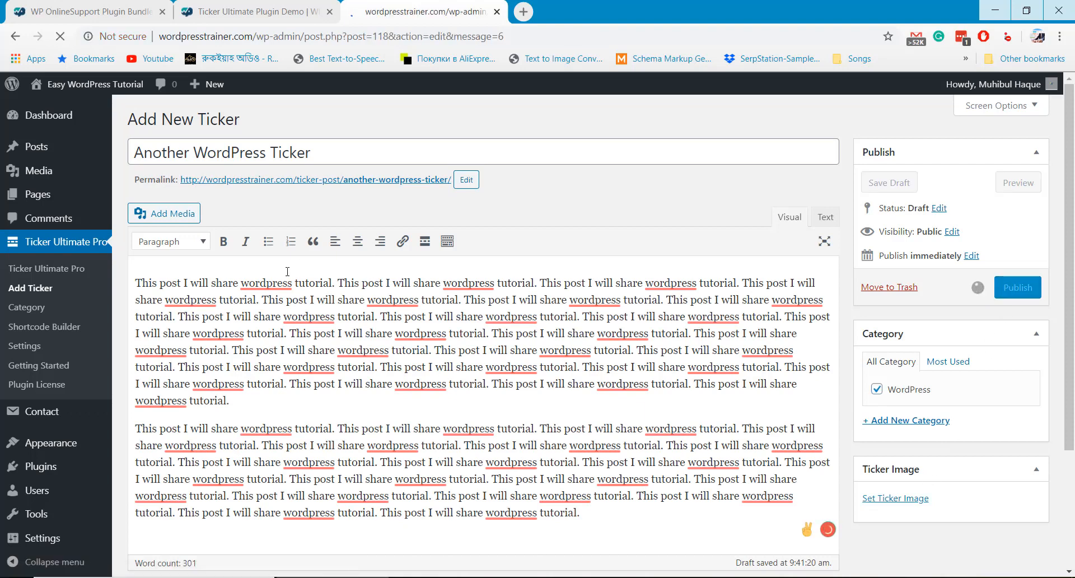
left_click(1017, 287)
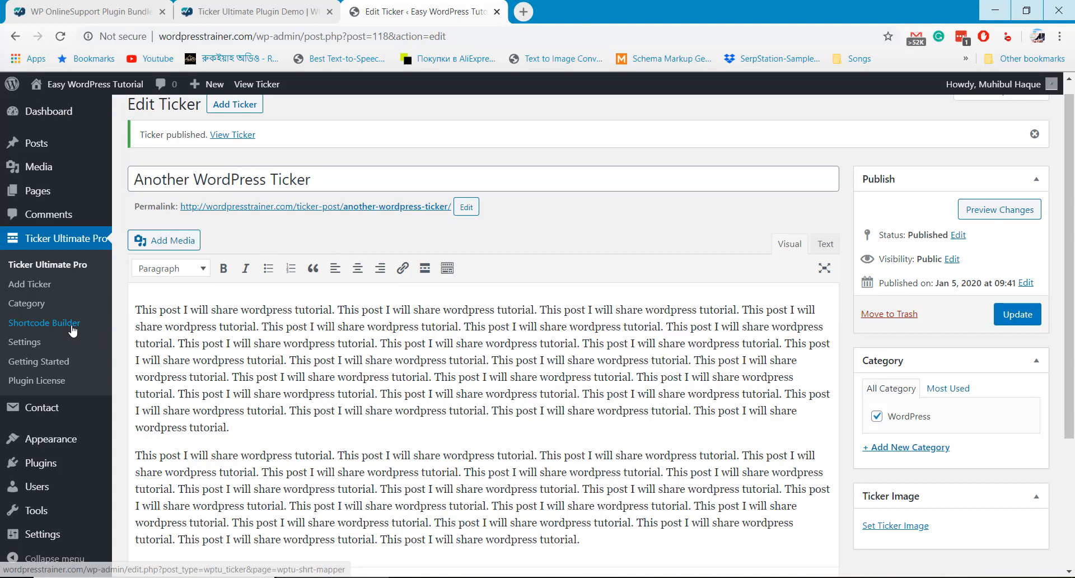
In the Shortcode Builder, set General Parameters ticker style to Style 2 and review the parameters
left_click(44, 323)
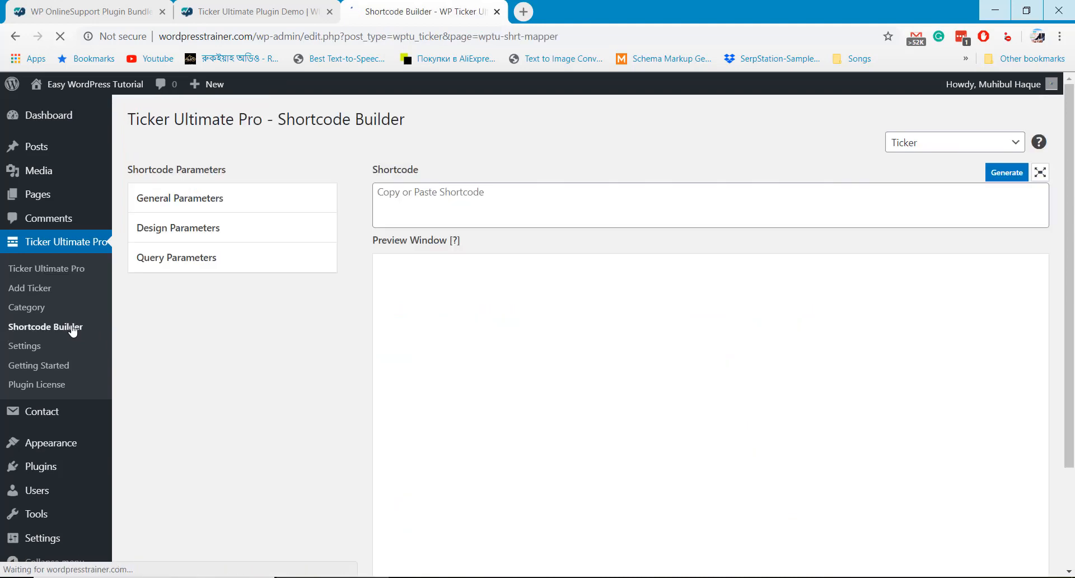
left_click(179, 198)
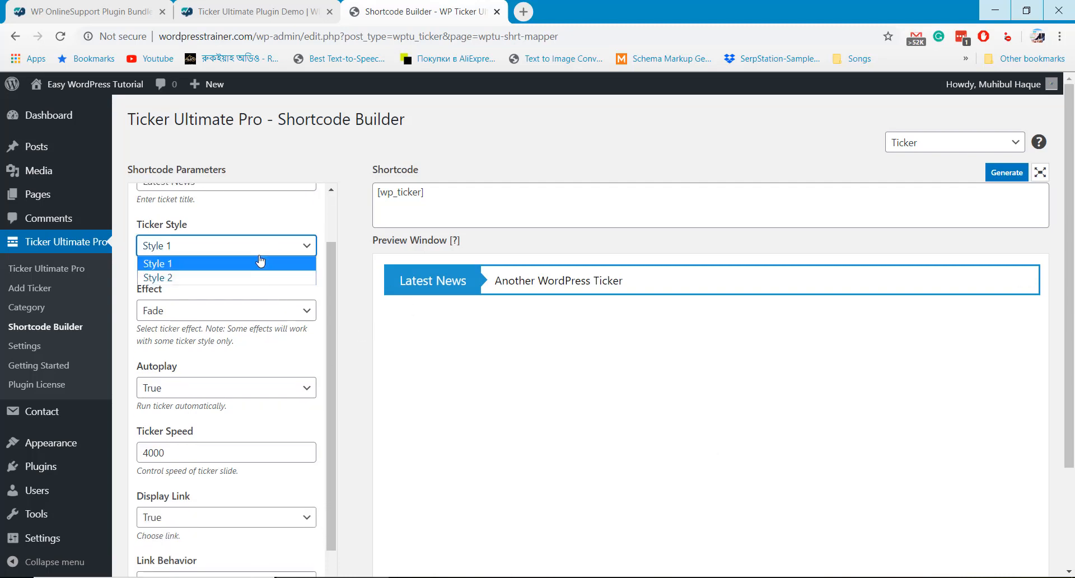
left_click(156, 277)
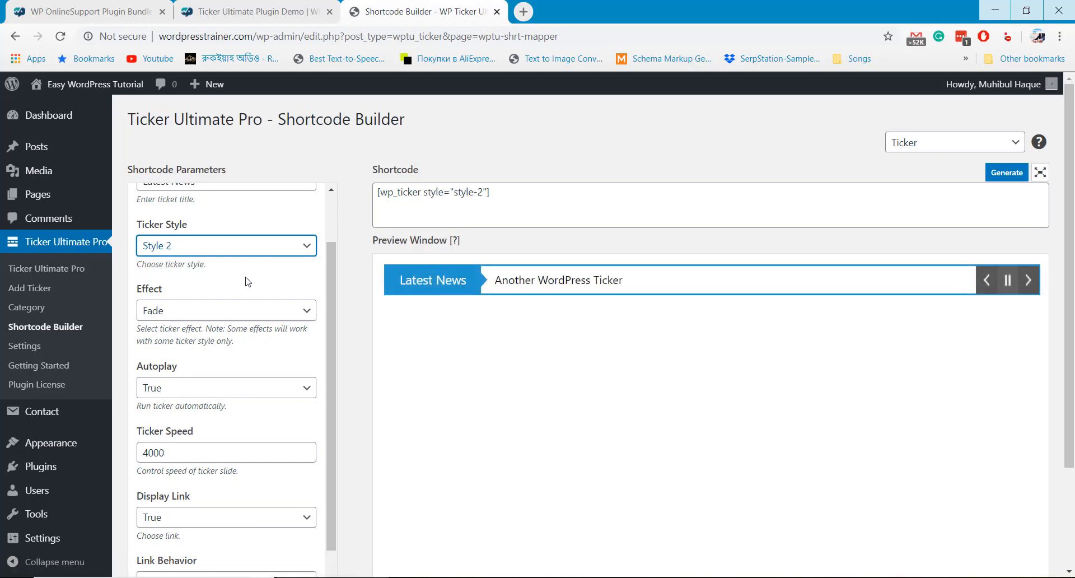
scroll("down", 3)
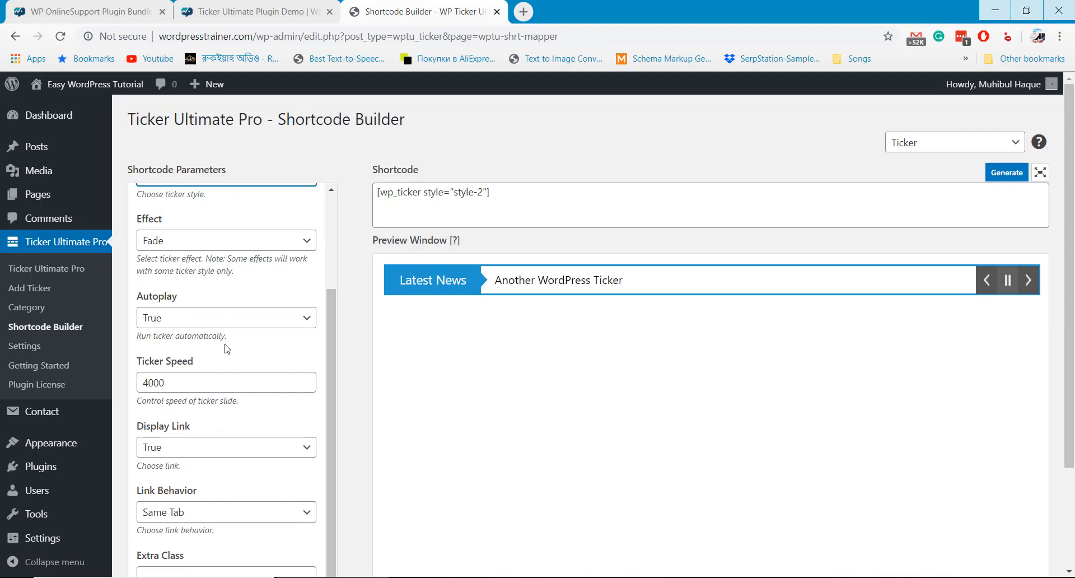
scroll("down", 3)
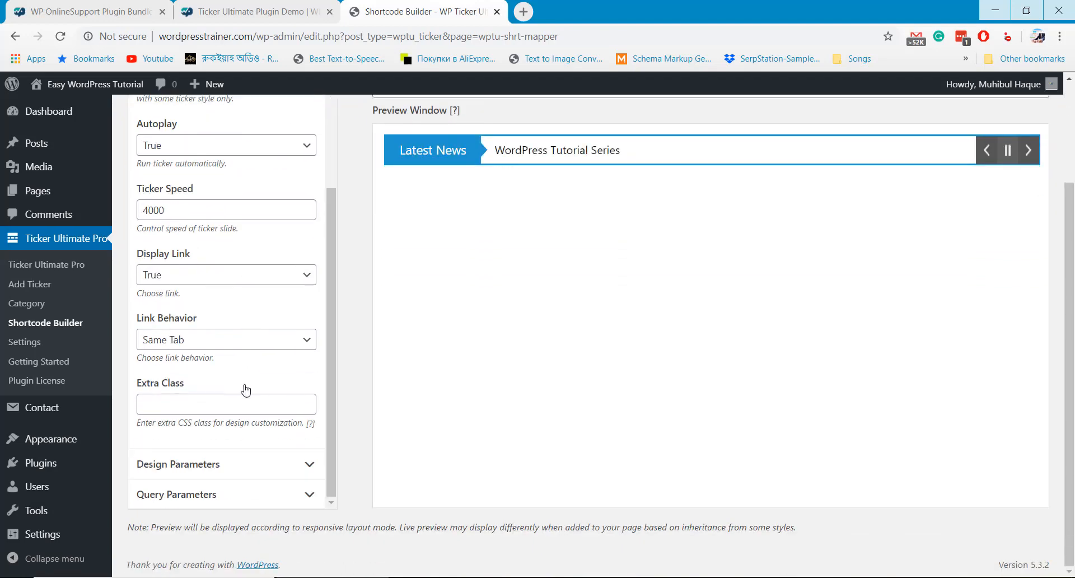
mouse_move(274, 480)
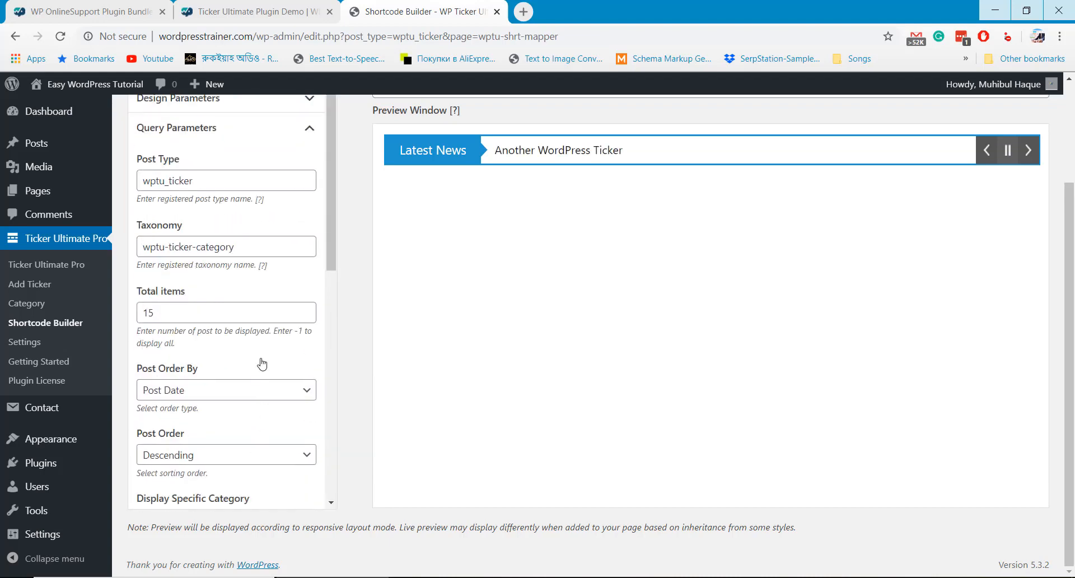
scroll("down", 3)
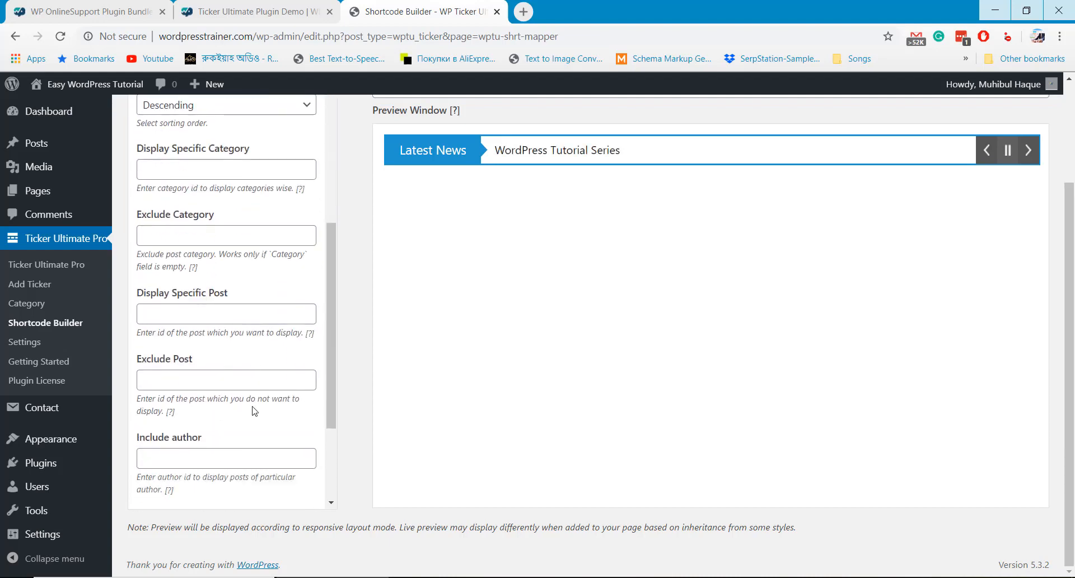
scroll("down", 3)
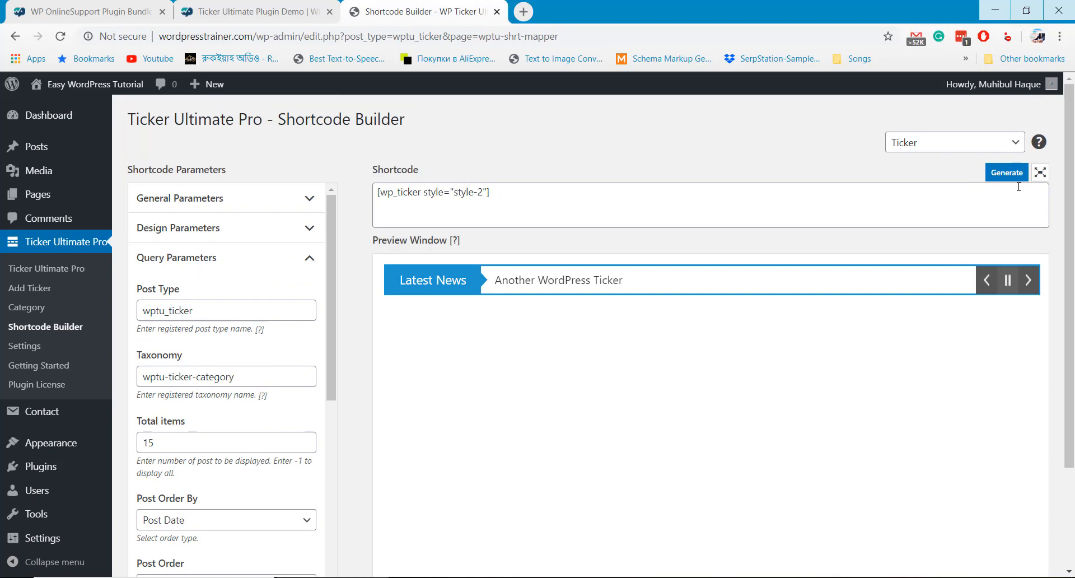
Generate the [wp_ticker style="style-2"] shortcode and select it for copying
left_click(1006, 172)
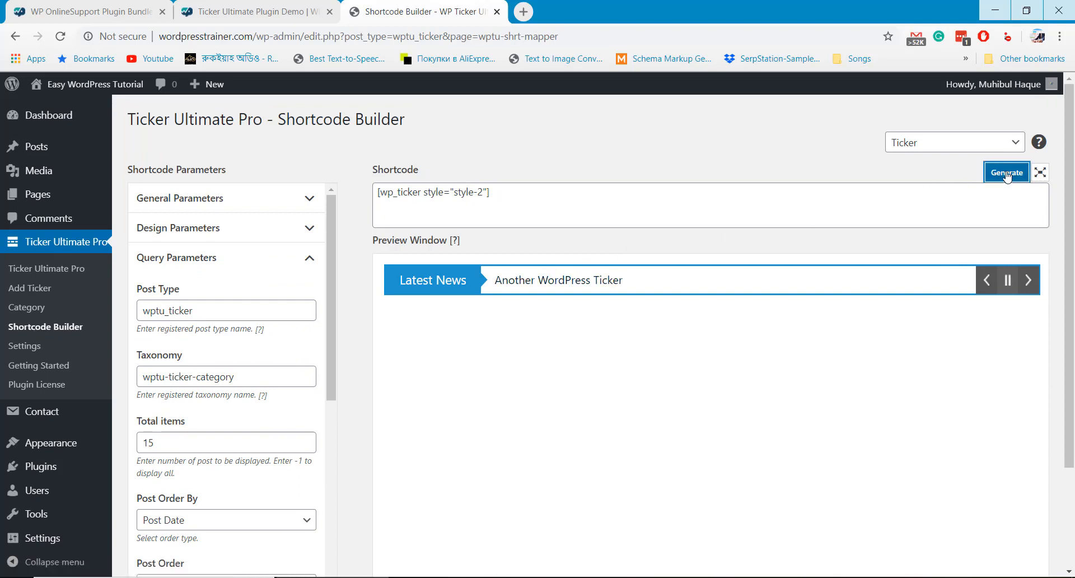
left_click(1006, 172)
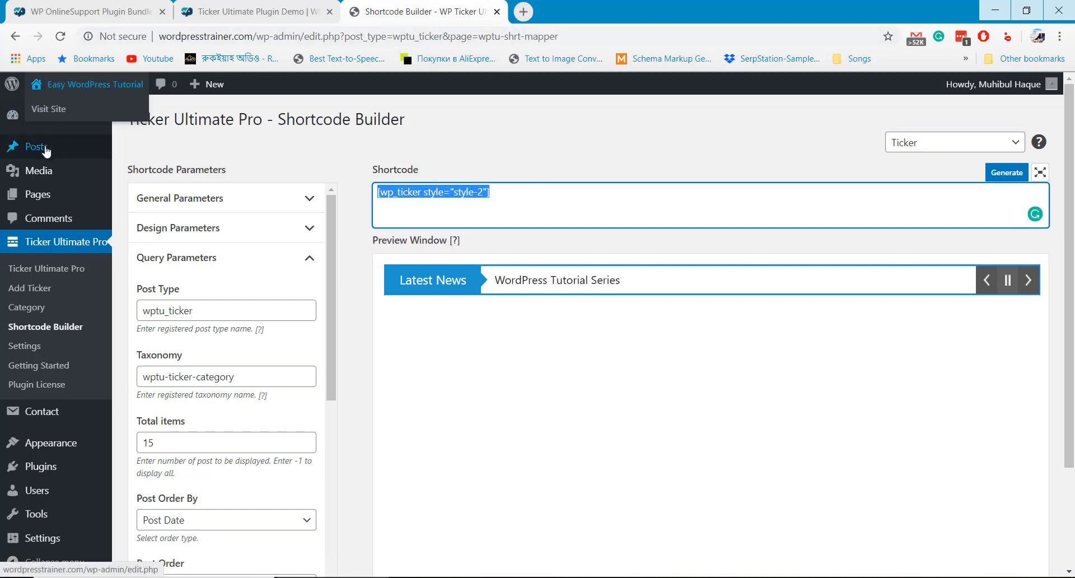
mouse_move(38, 194)
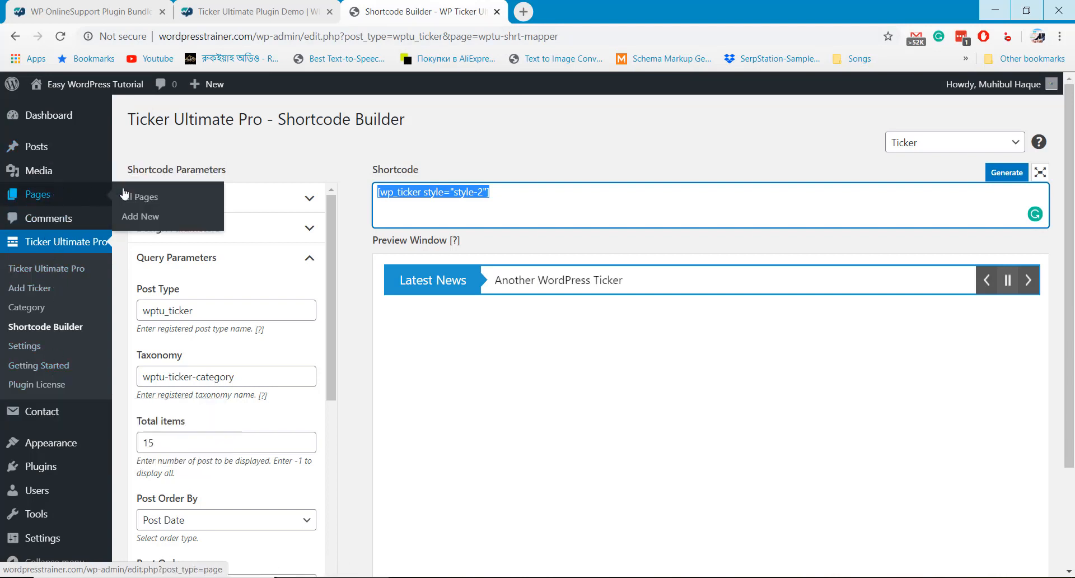
Create a page 'Ticker' with [wp_ticker style="style-2"] in a paragraph block and publish it
left_click(140, 216)
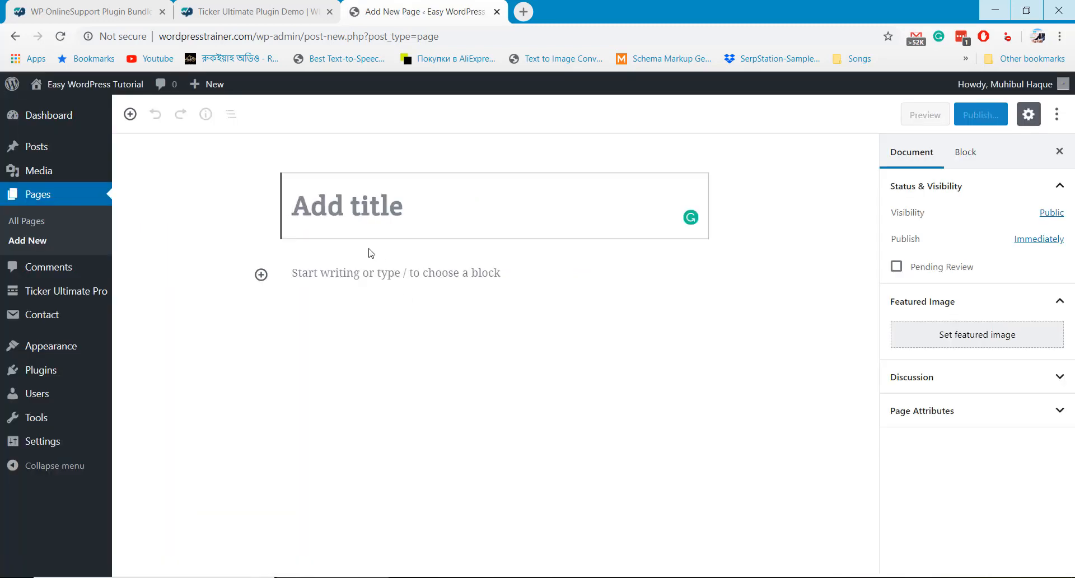
type("Ticker")
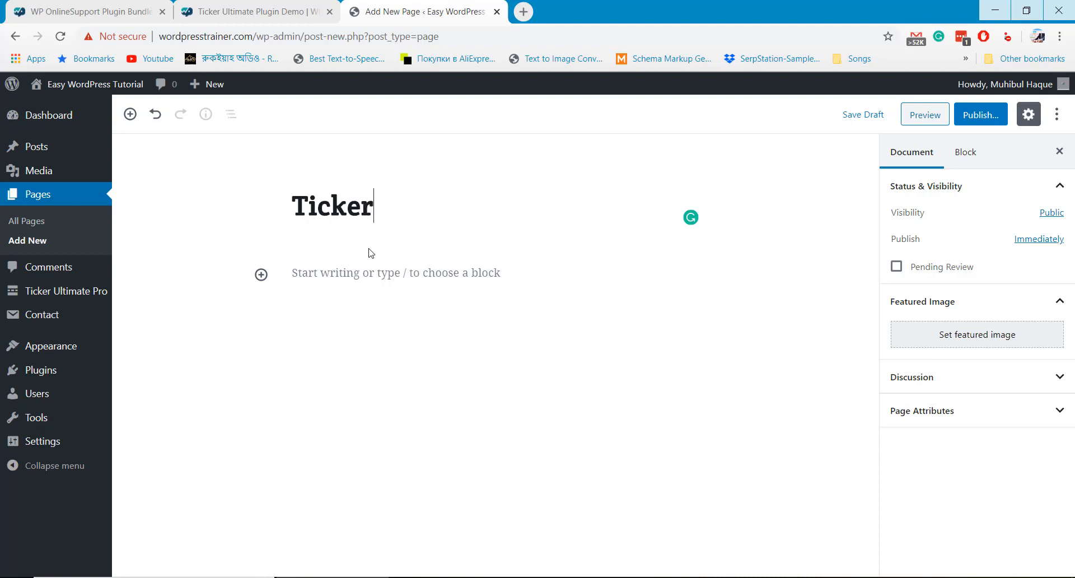
left_click(396, 272)
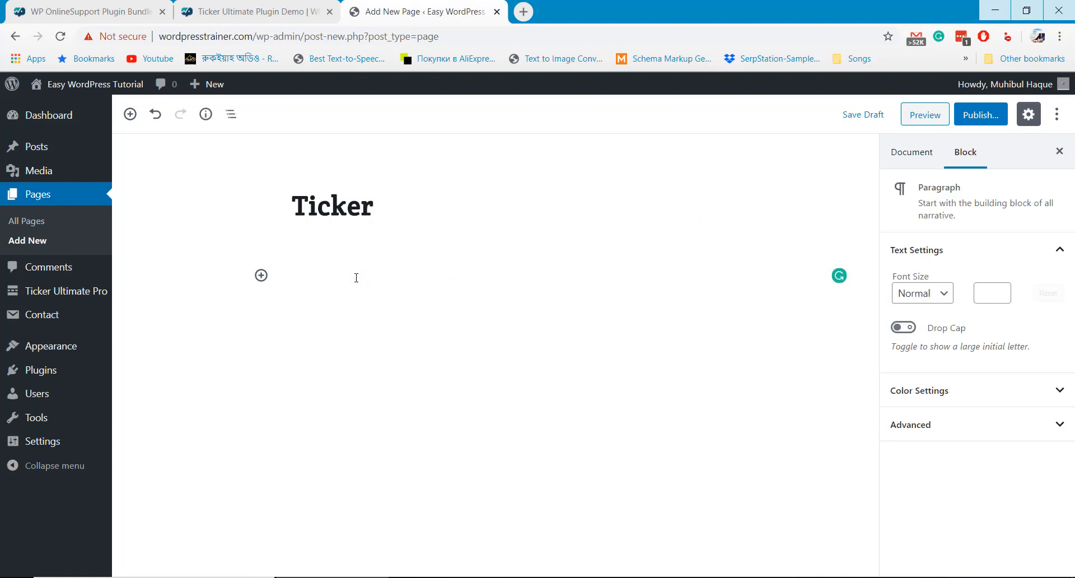
type("[wp_ticker style=\"style-2\"]")
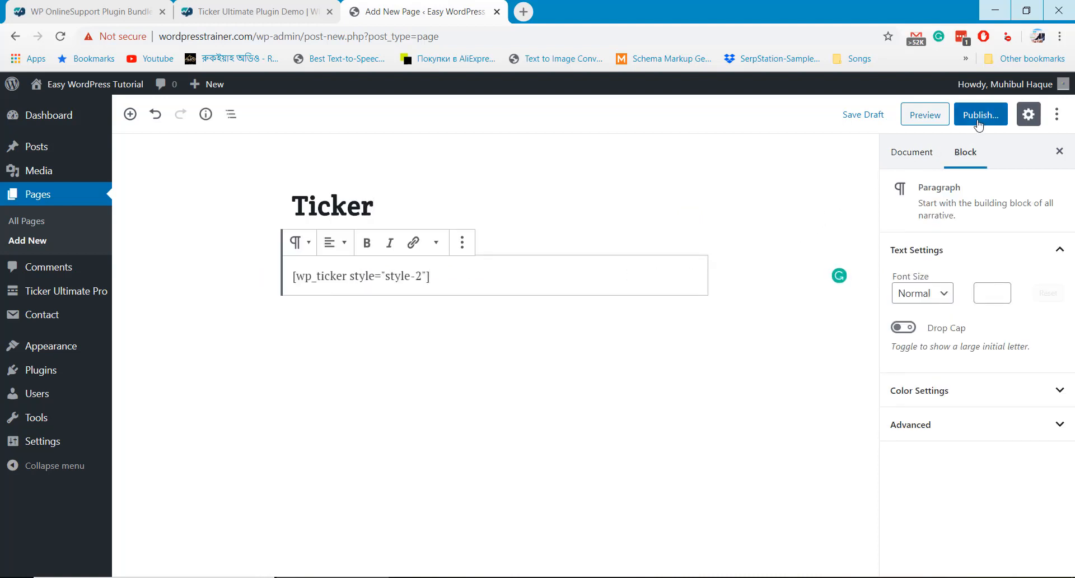
left_click(980, 114)
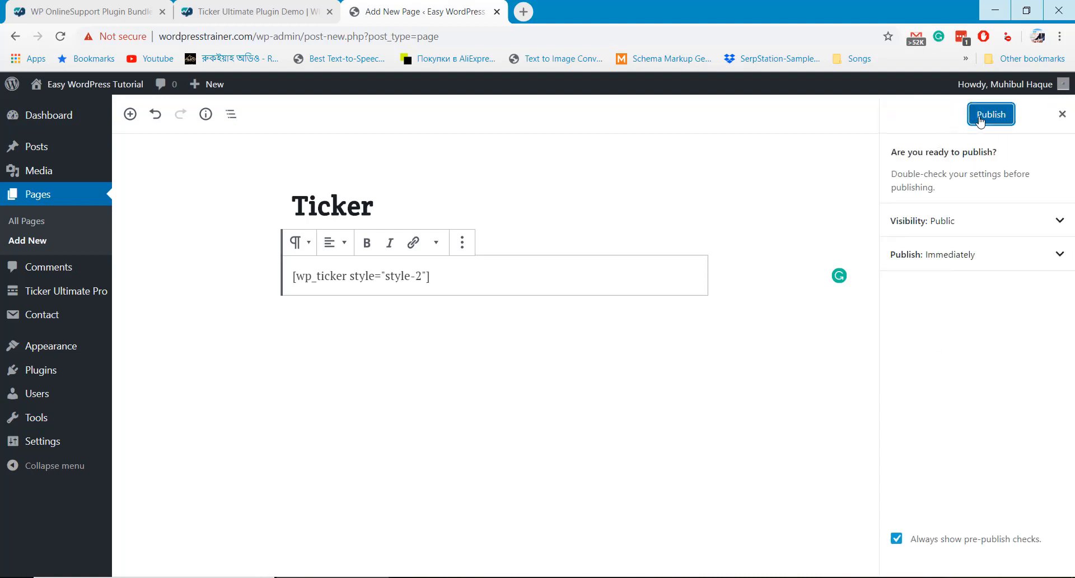
left_click(990, 114)
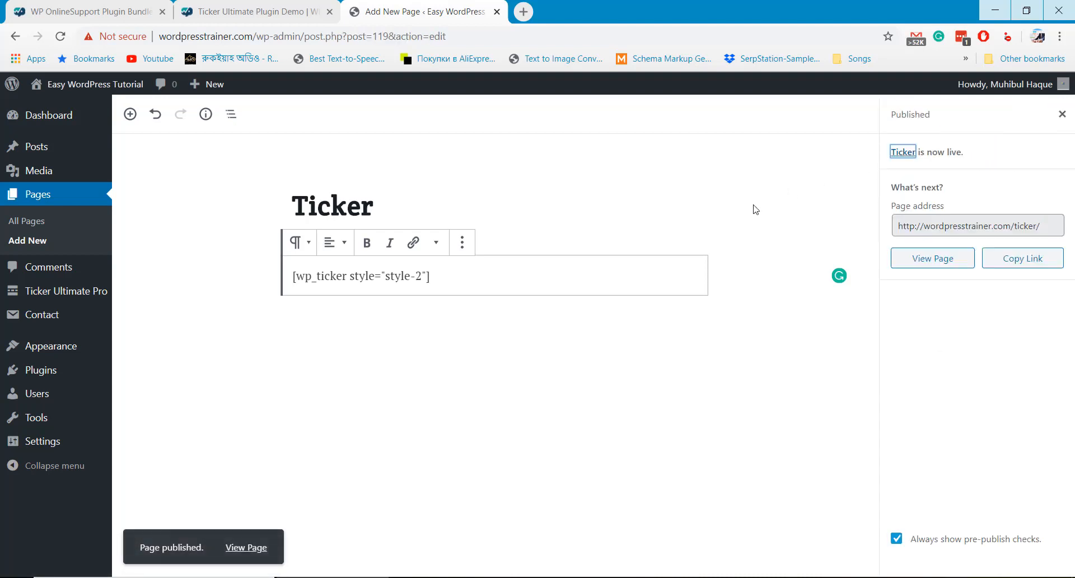
mouse_move(472, 266)
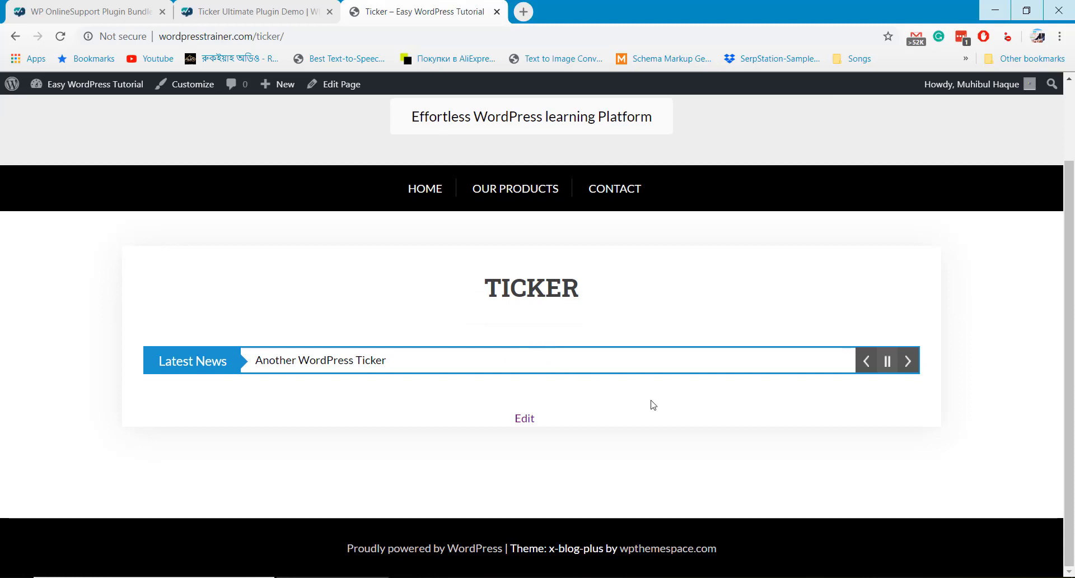
Advance the Latest News ticker on the live Ticker page to its next headline
left_click(907, 360)
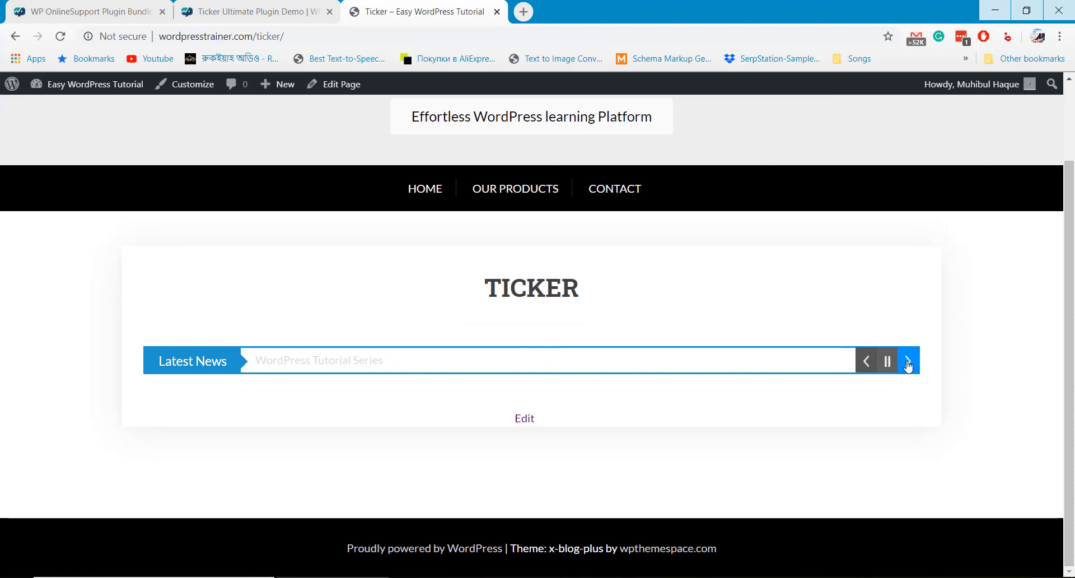